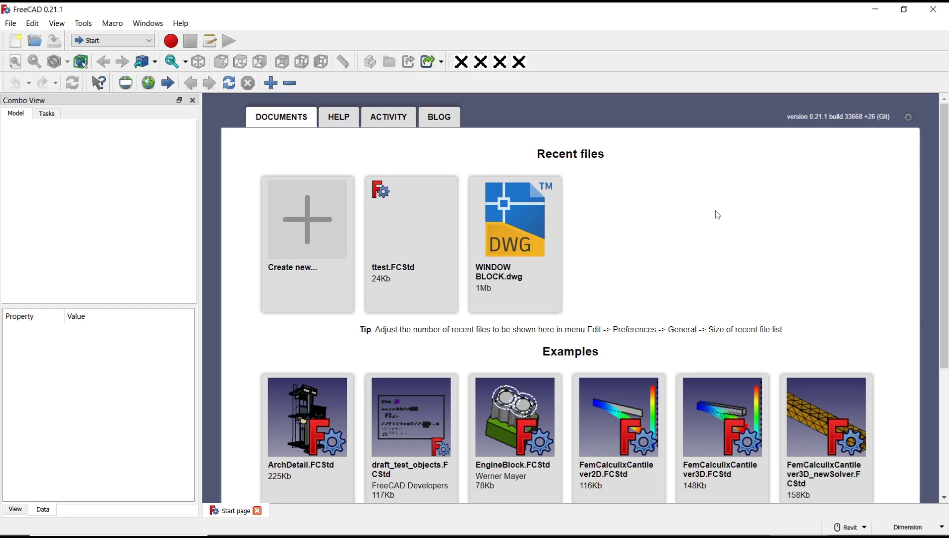
mouse_move(708, 214)
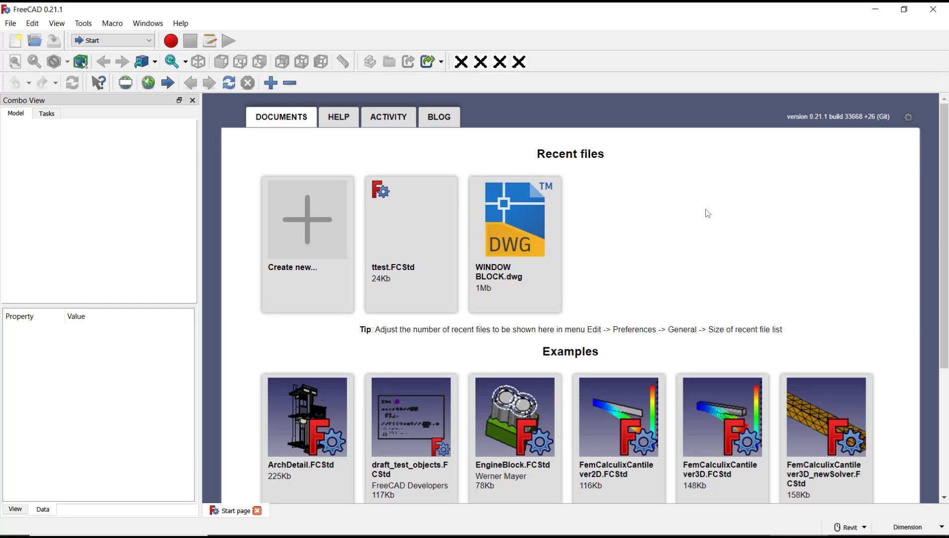
Step: Create a new empty Unnamed document from the Start page
click(306, 219)
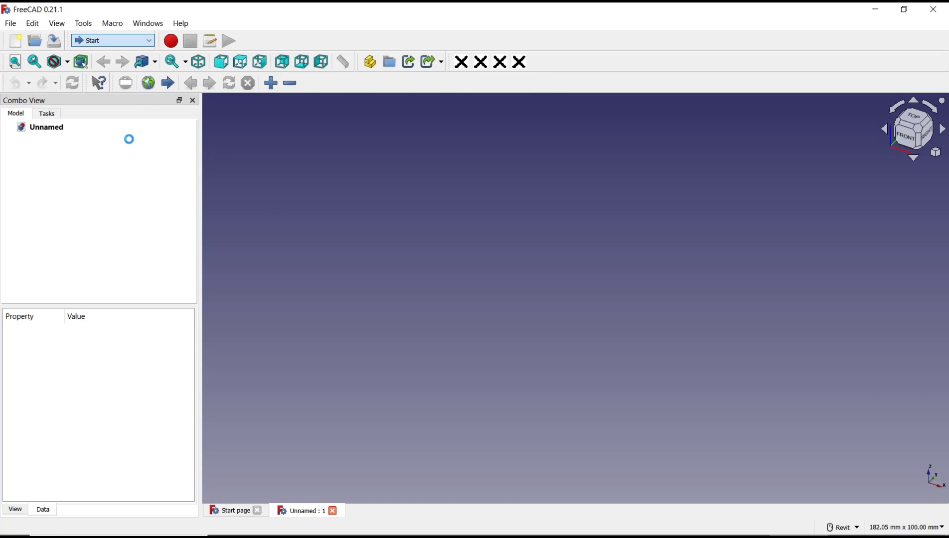
Step: Switch to Part Design and create a new sketch on the XY plane
click(112, 40)
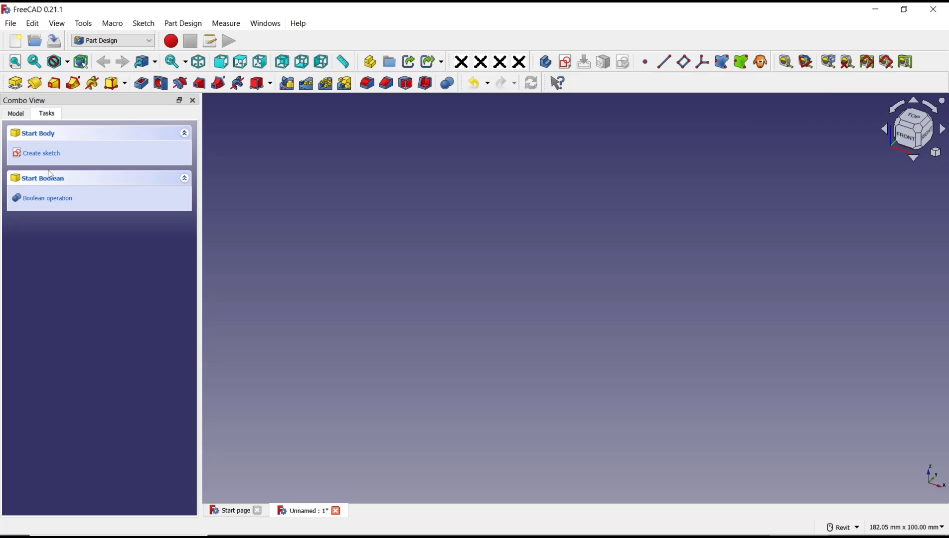
click(41, 152)
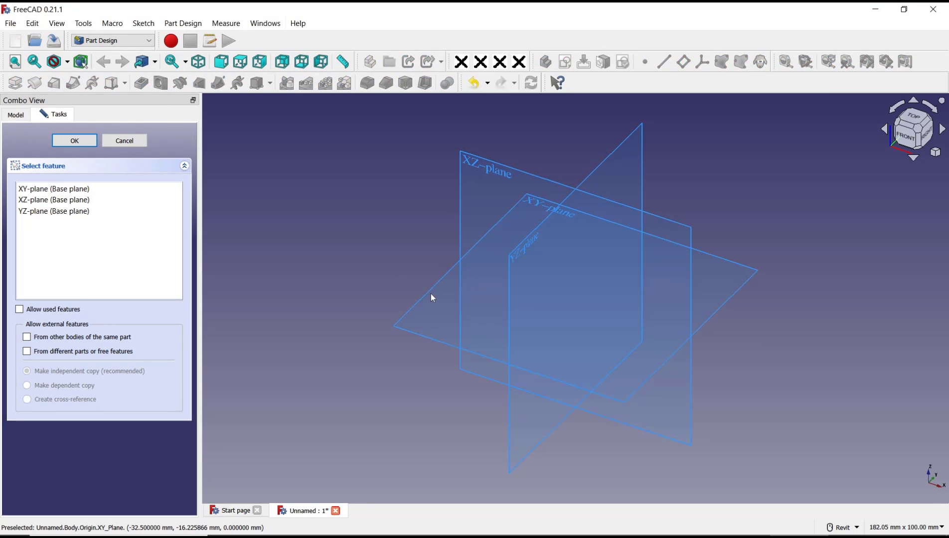
click(74, 141)
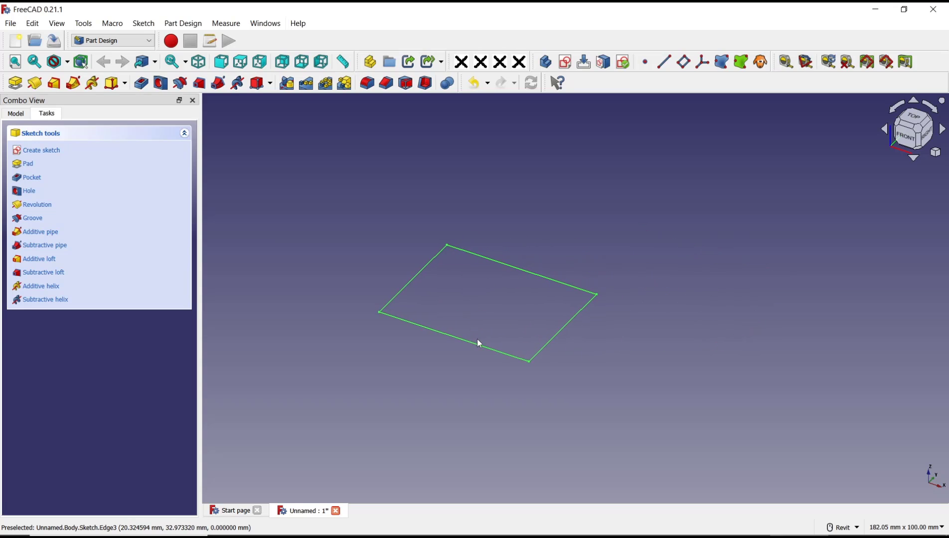
mouse_move(511, 304)
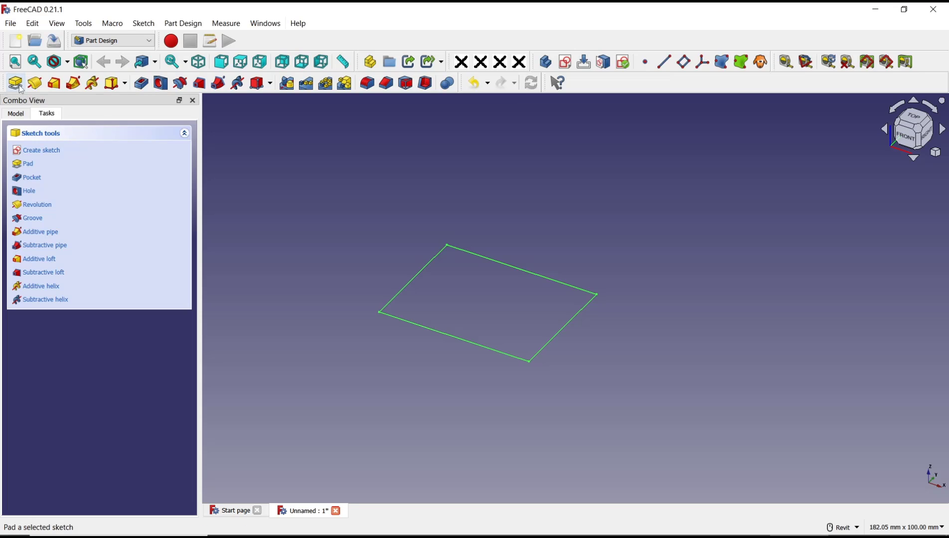
mouse_move(27, 163)
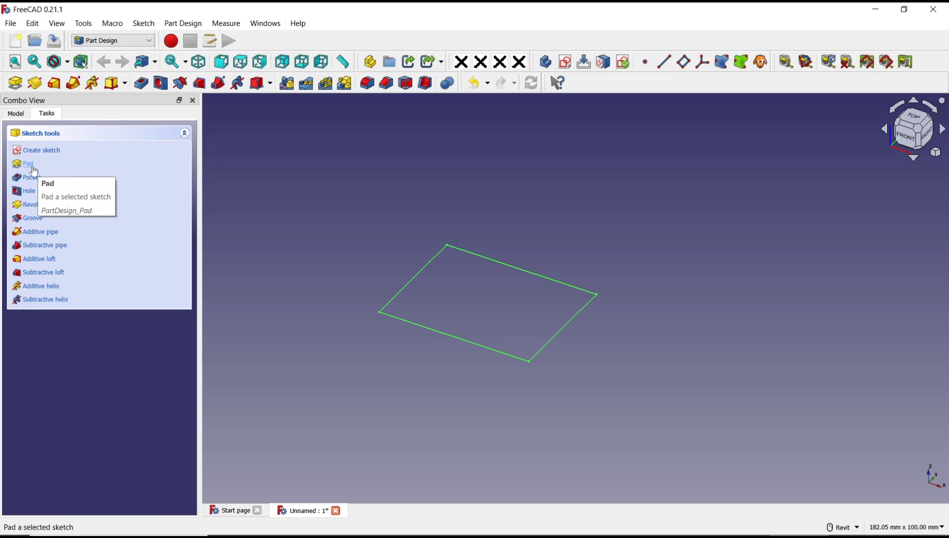
Step: Pad the rectangle sketch to a length of 20 mm
click(28, 164)
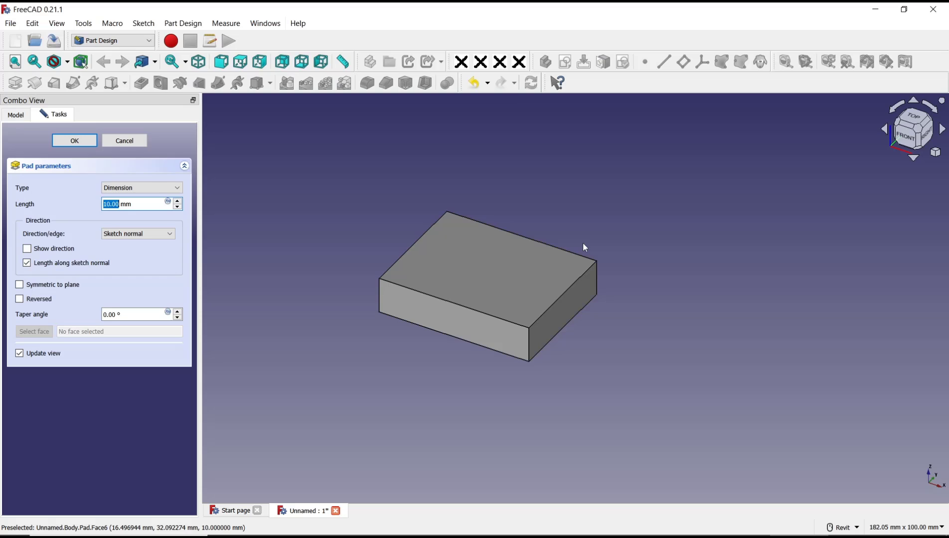
mouse_move(490, 366)
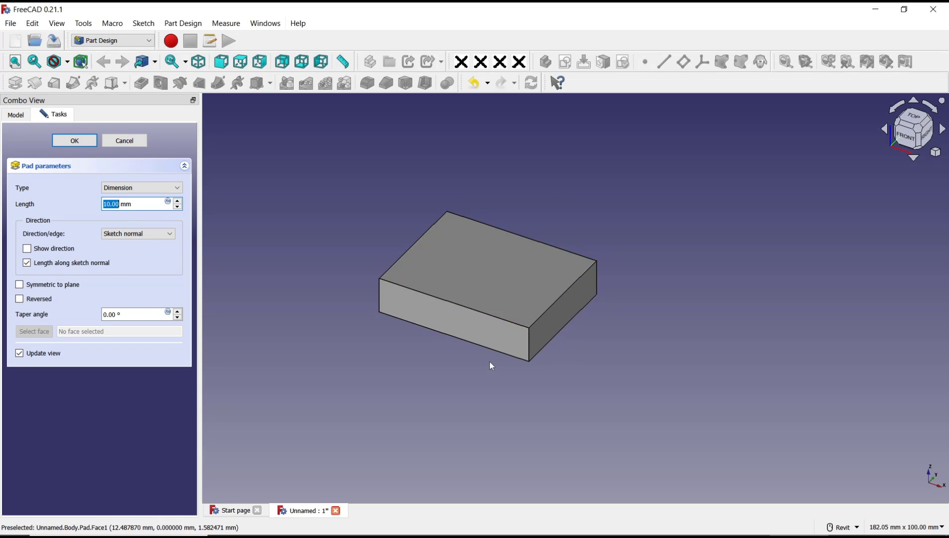
mouse_move(409, 313)
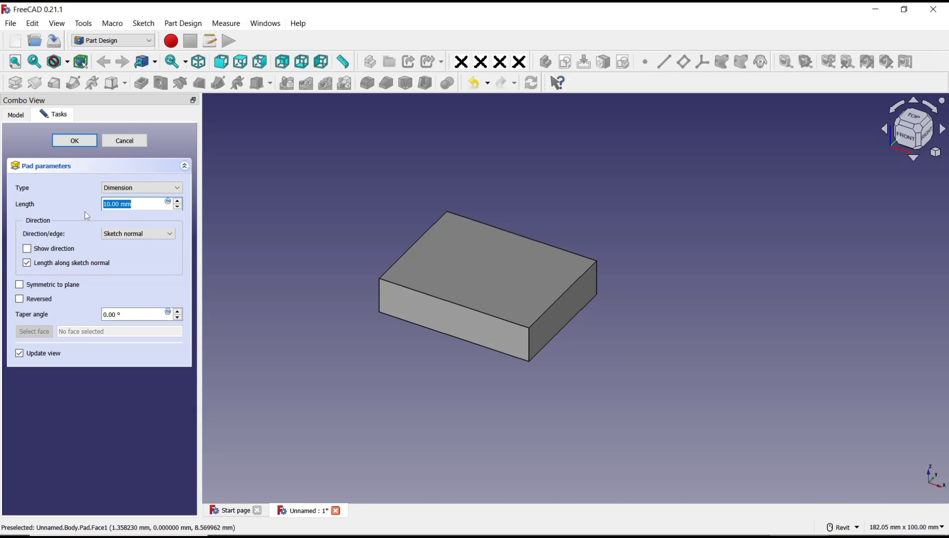
text(20)
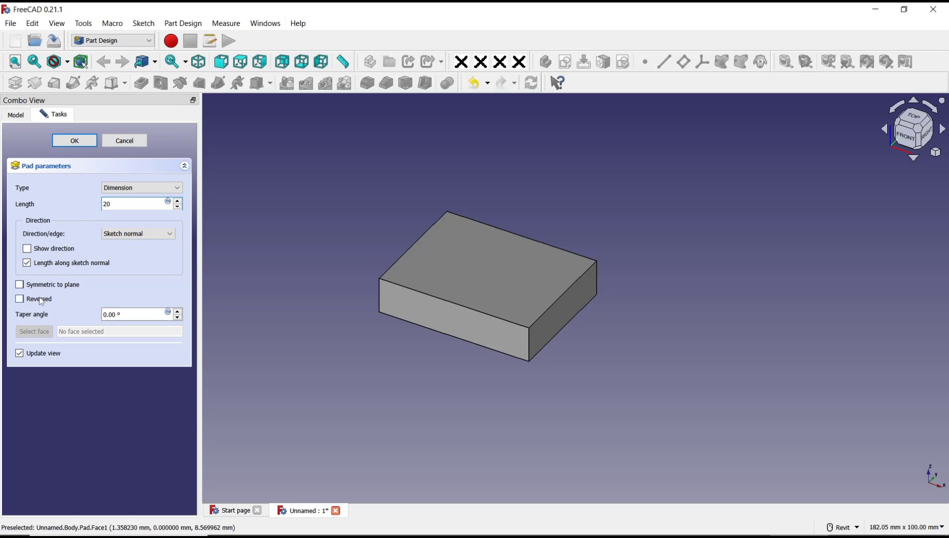
click(73, 140)
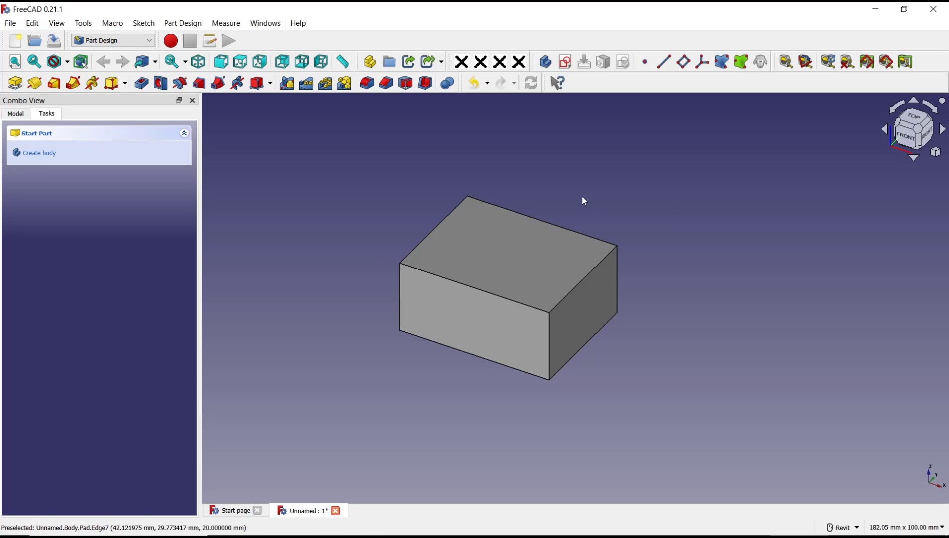
Step: Pad the block's front face outward by 10 mm along the face normal
click(466, 321)
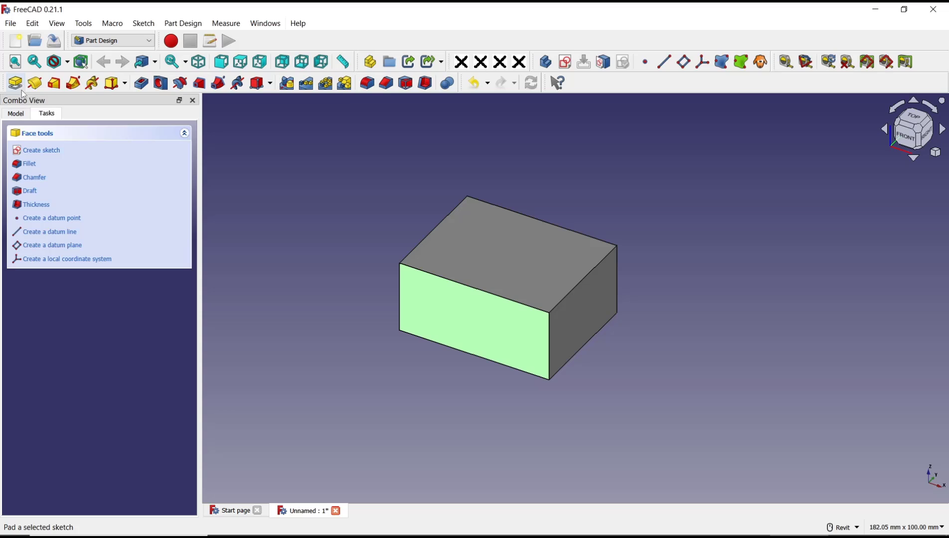
click(14, 83)
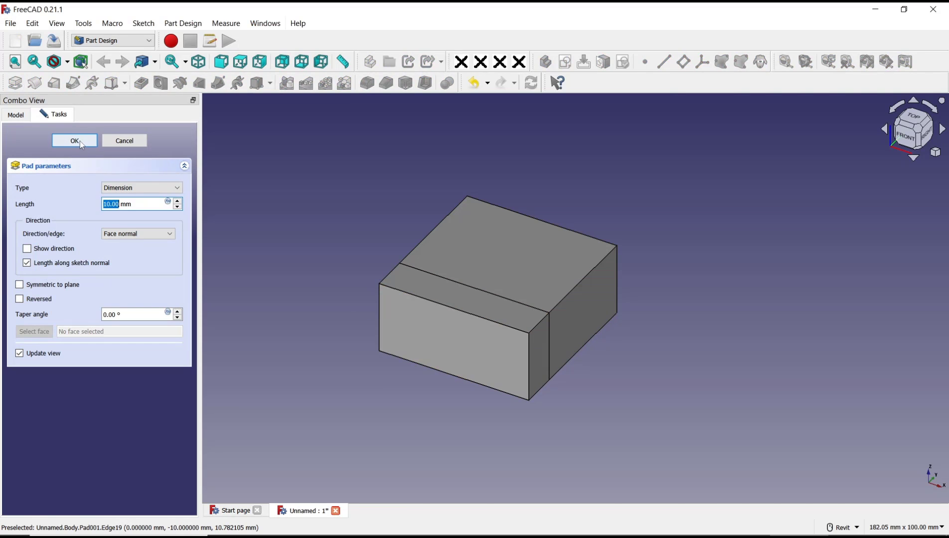
click(73, 141)
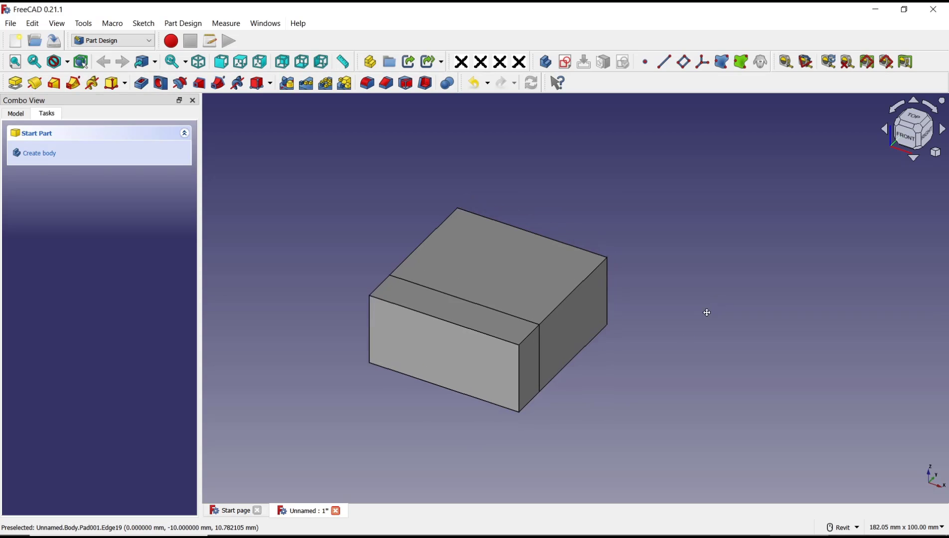
mouse_move(512, 288)
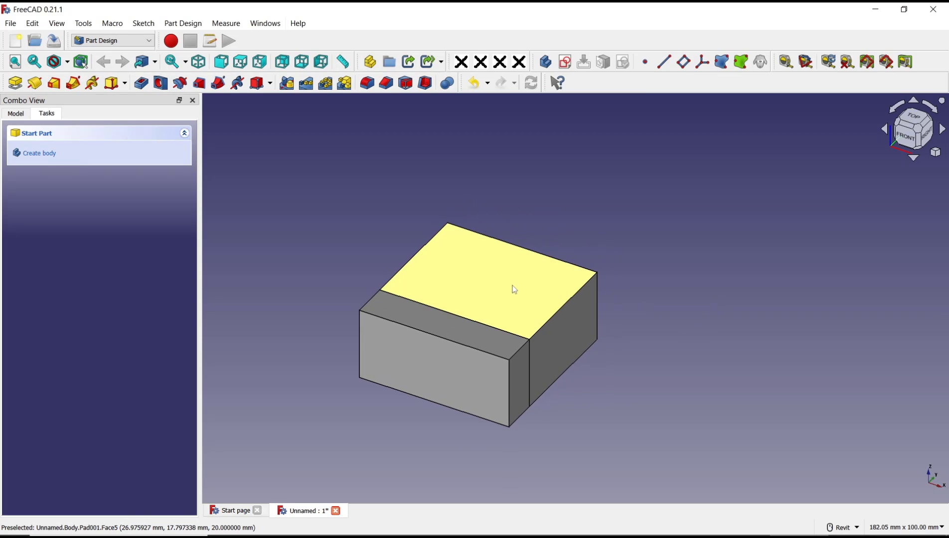
Step: Sketch a circle inside the outline on the block's top face and close the sketch
click(514, 290)
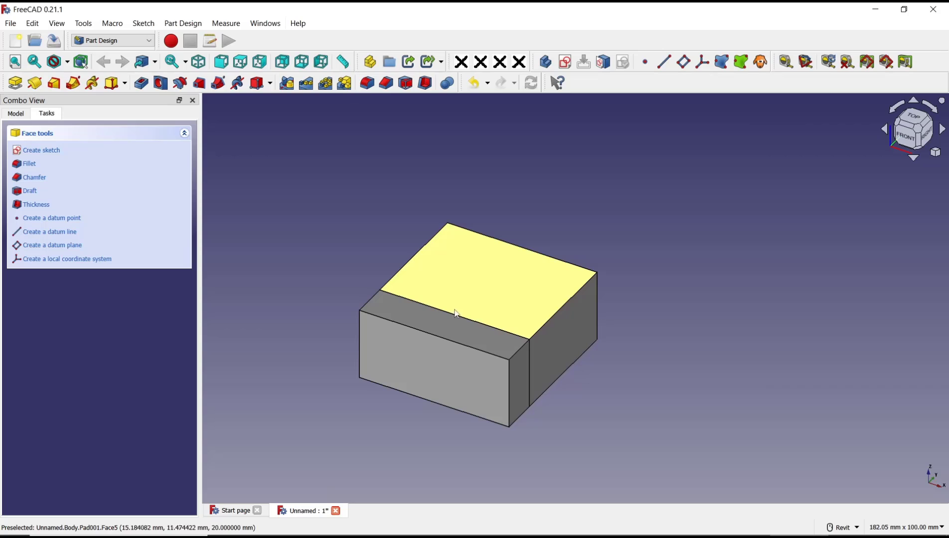
mouse_move(538, 327)
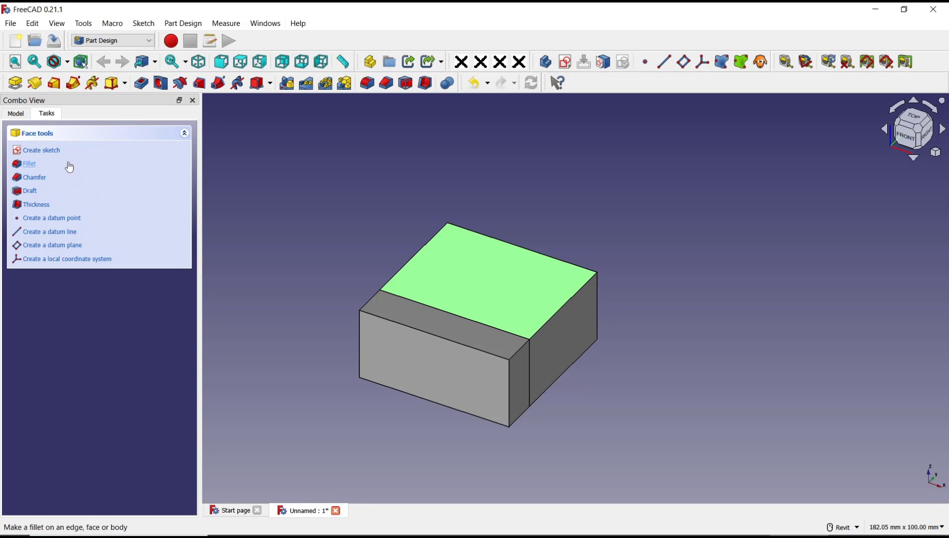
click(41, 150)
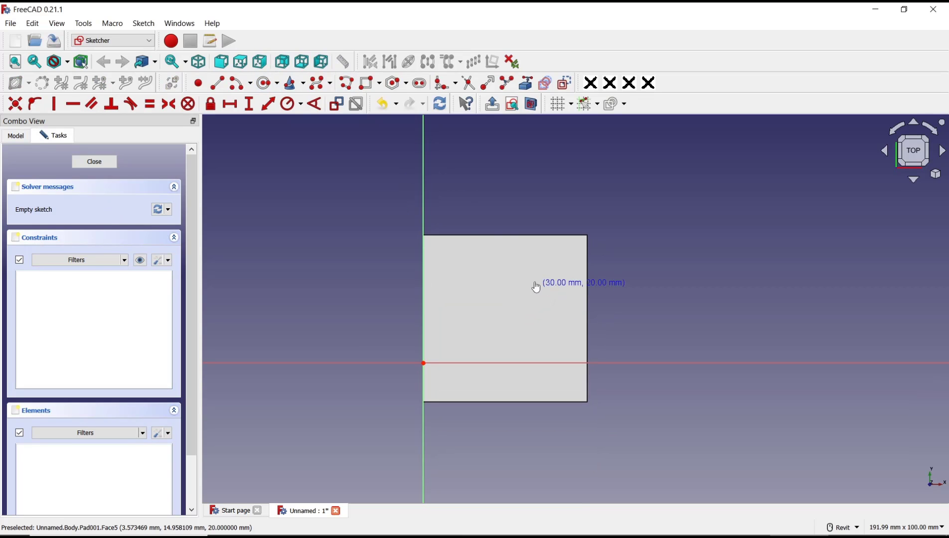
click(540, 285)
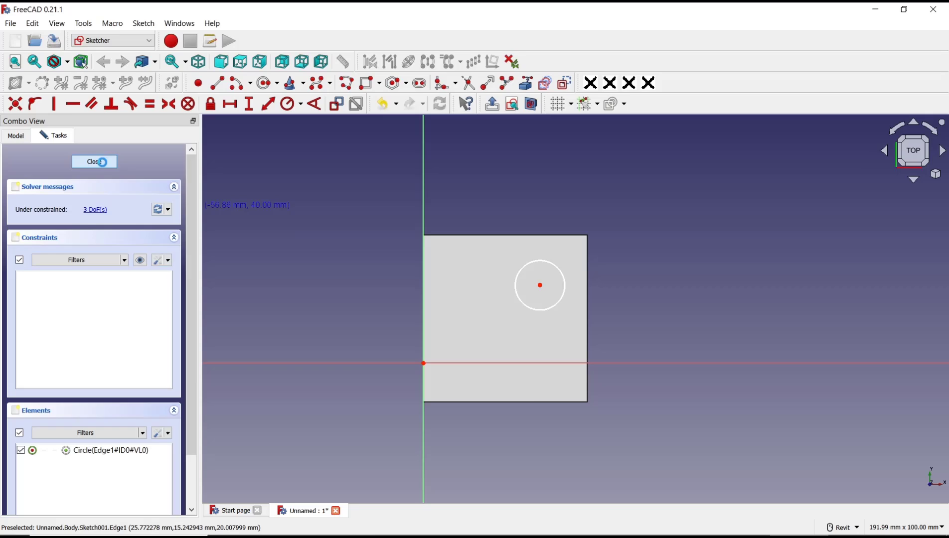
click(93, 162)
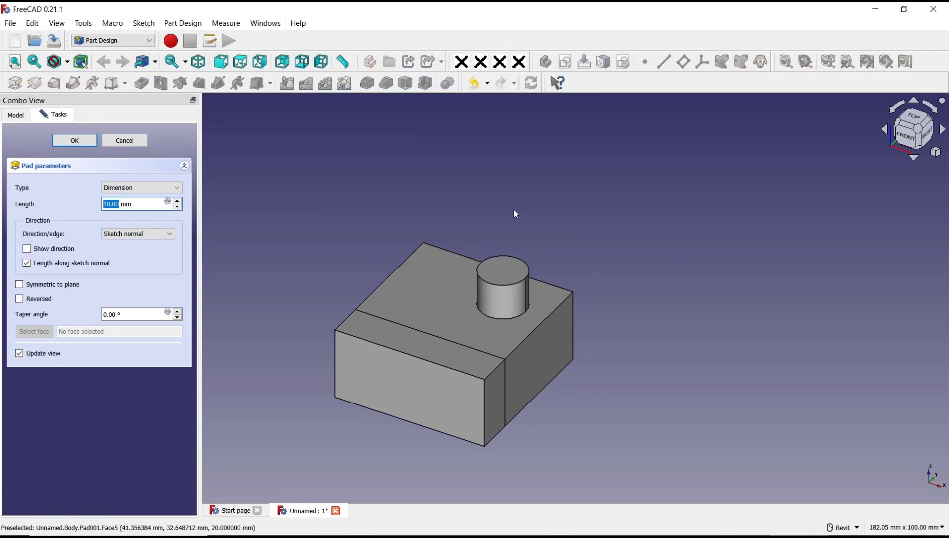
mouse_move(210, 220)
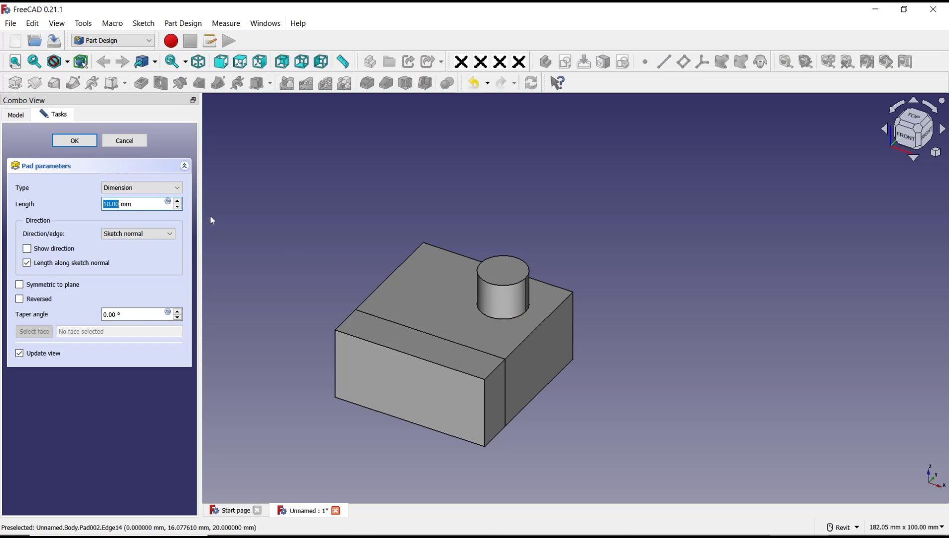
Step: Raise the circle pad length to 18 mm and confirm the cylinder
click(177, 201)
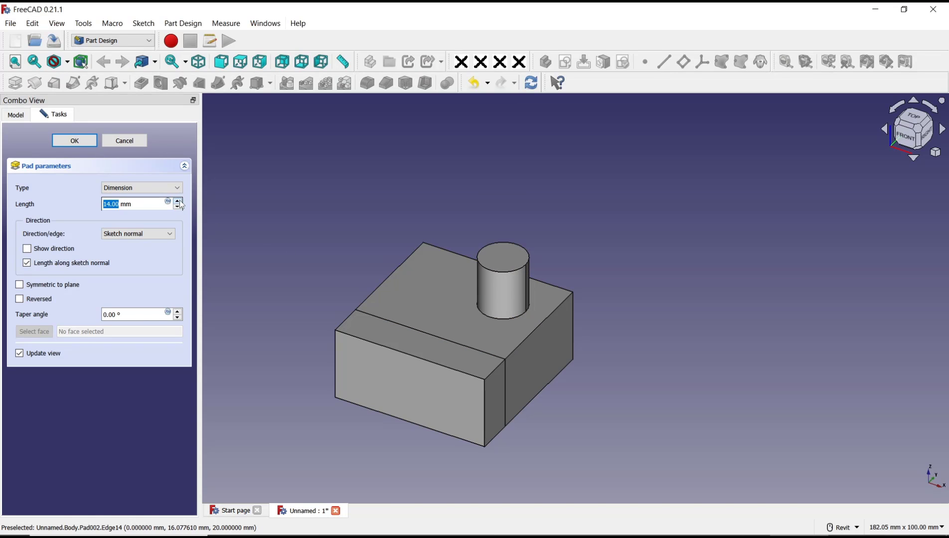
click(177, 201)
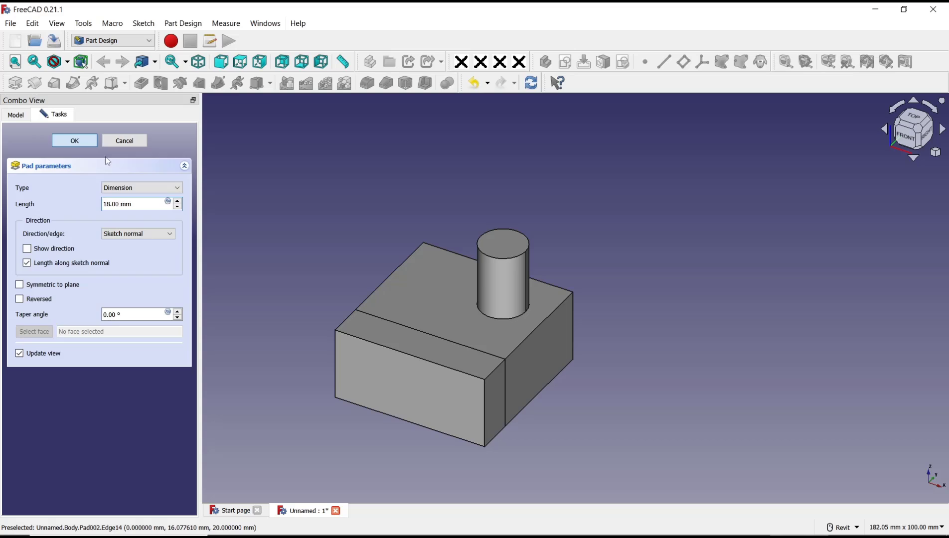
click(74, 141)
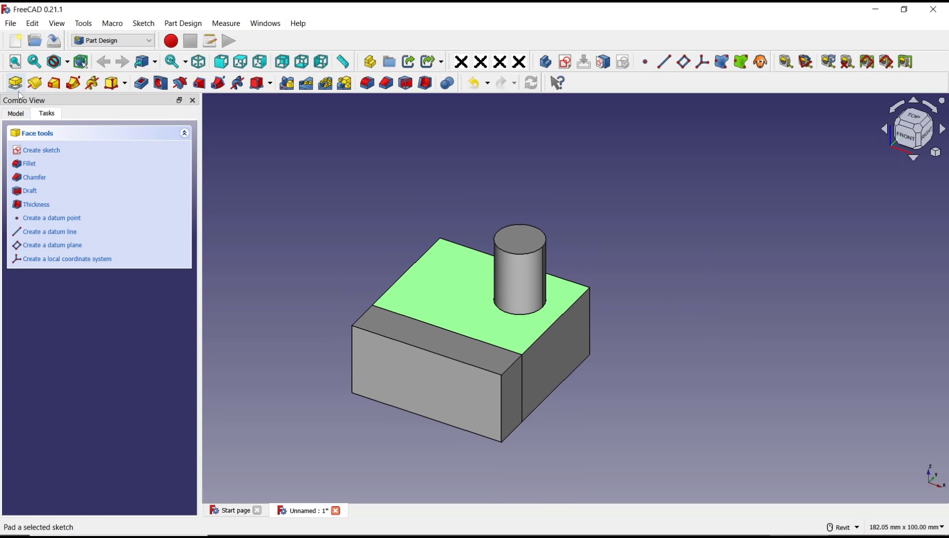
Step: Pad the selected top face with type 'Up to face', limited by the cylinder's top
click(15, 82)
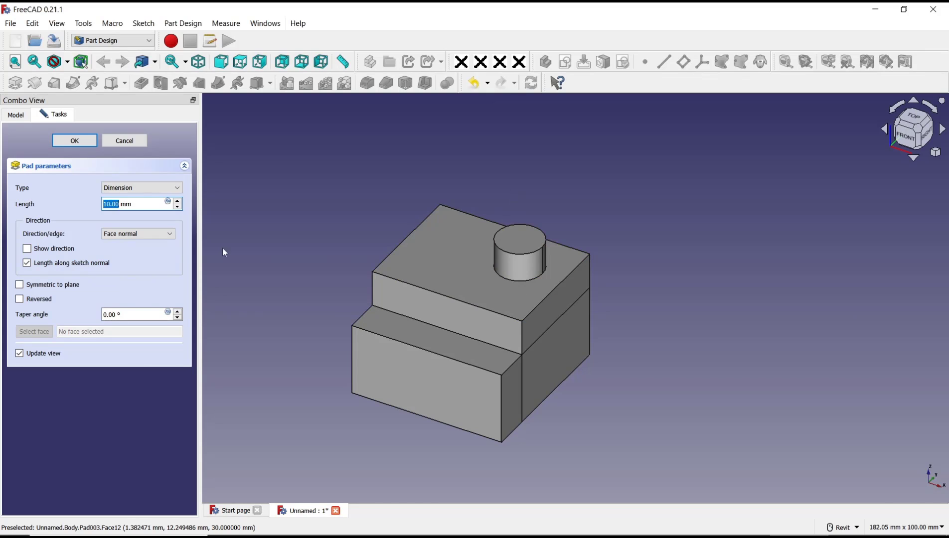
click(177, 208)
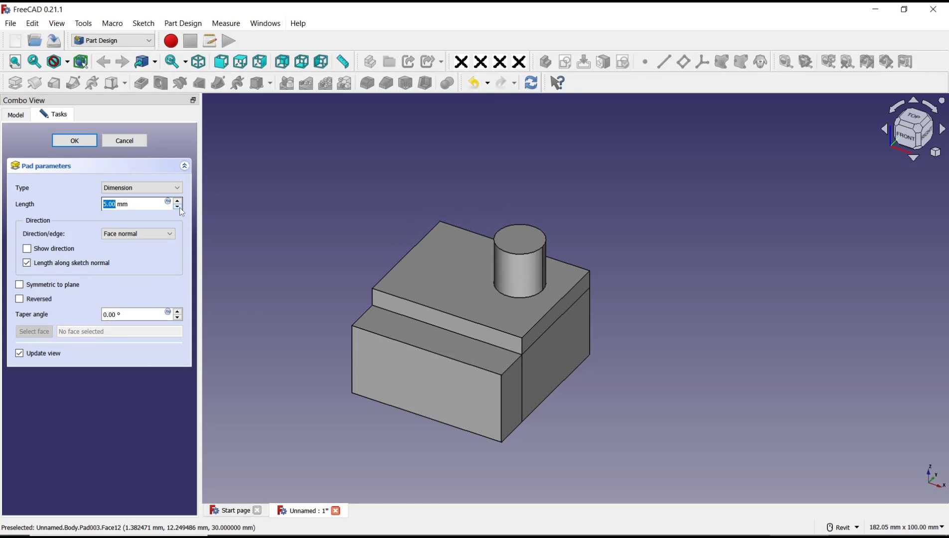
click(178, 207)
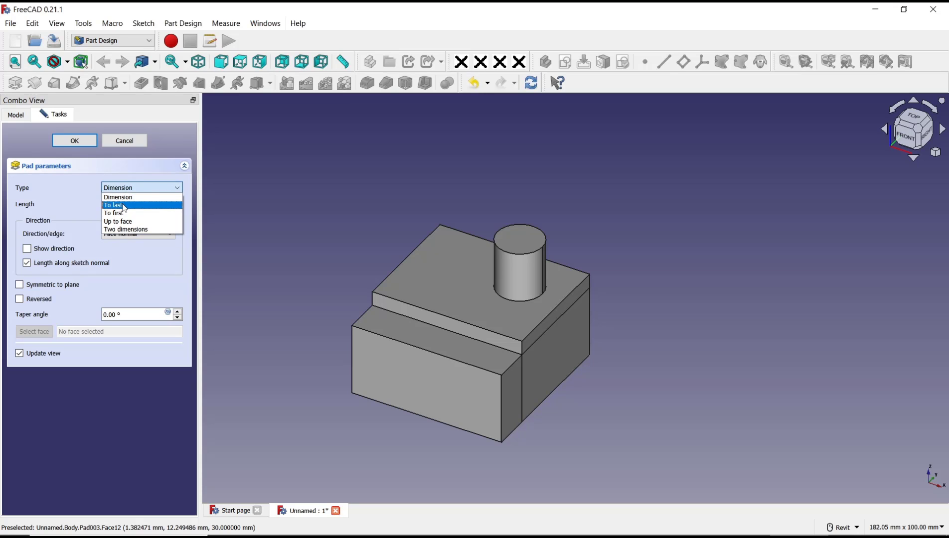
mouse_move(118, 221)
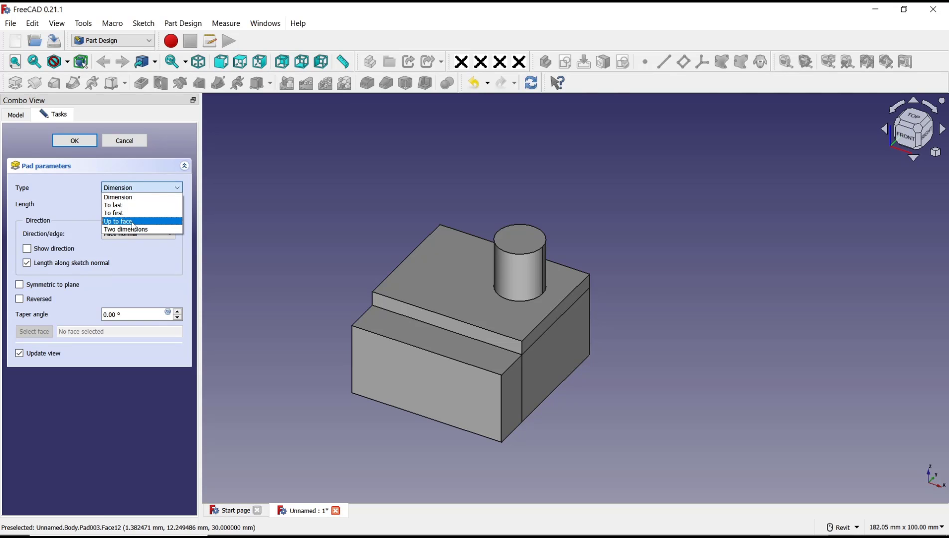
click(118, 221)
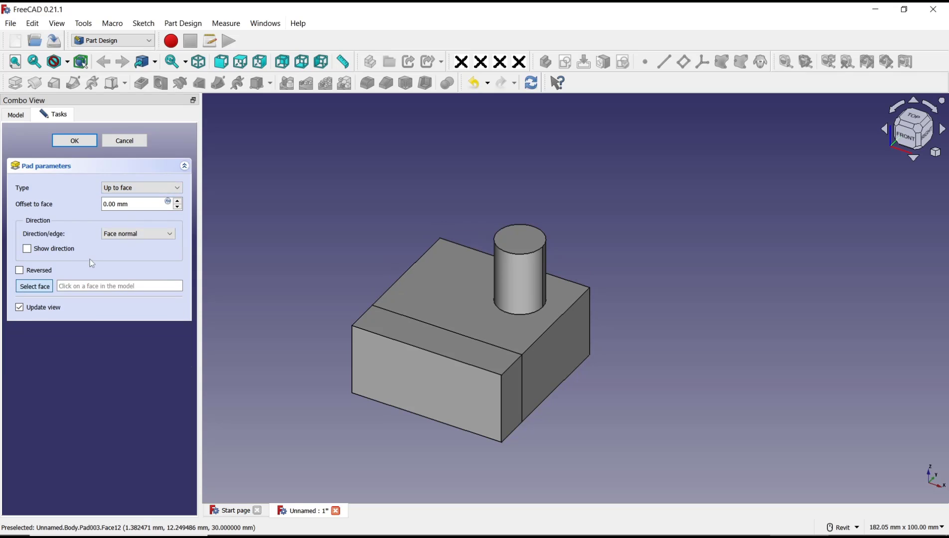
mouse_move(158, 216)
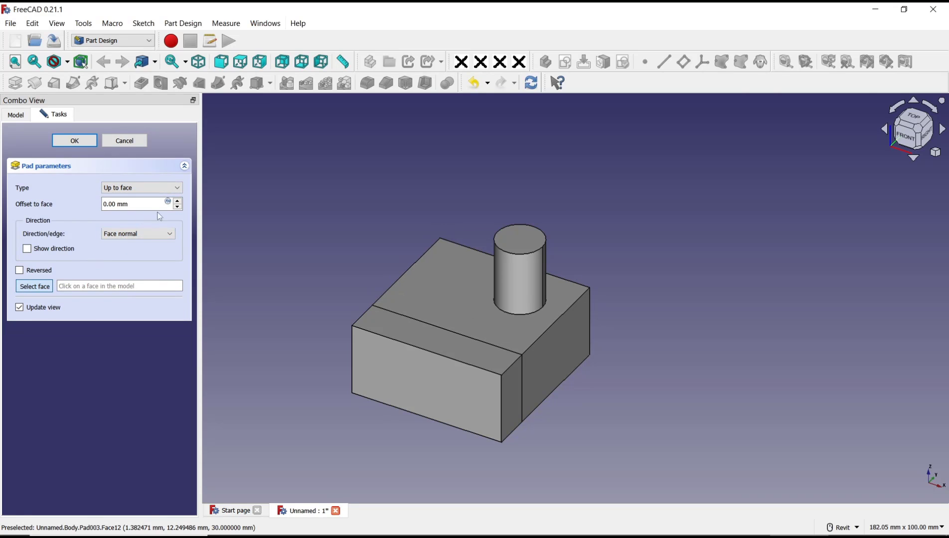
mouse_move(522, 240)
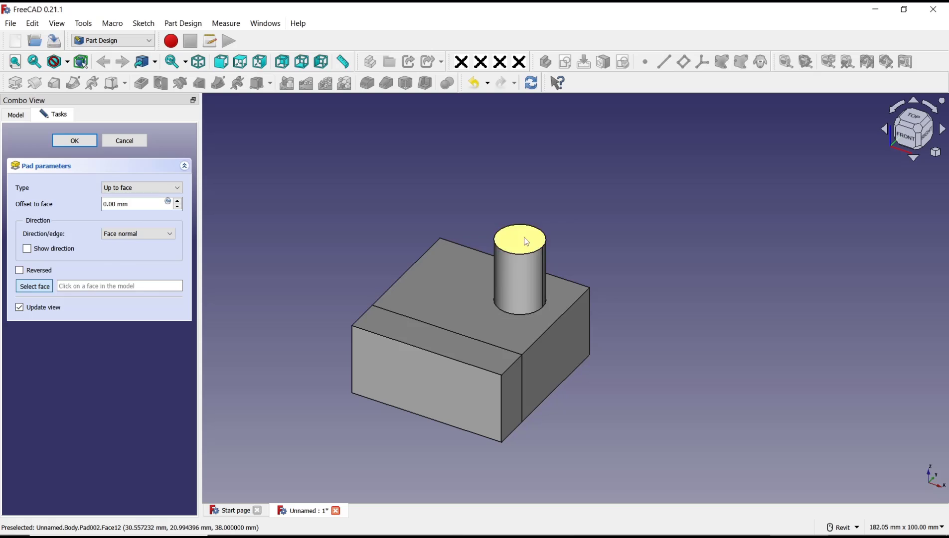
click(451, 265)
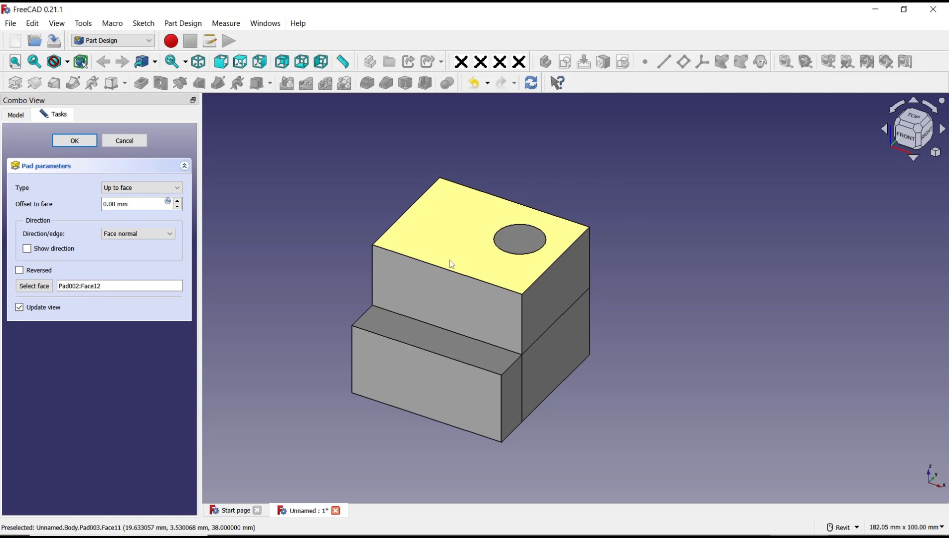
mouse_move(344, 243)
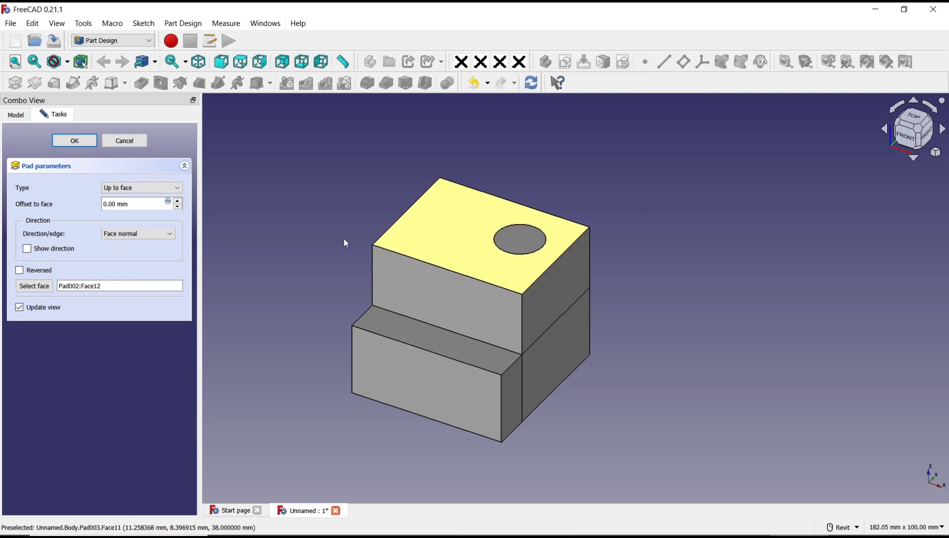
click(74, 140)
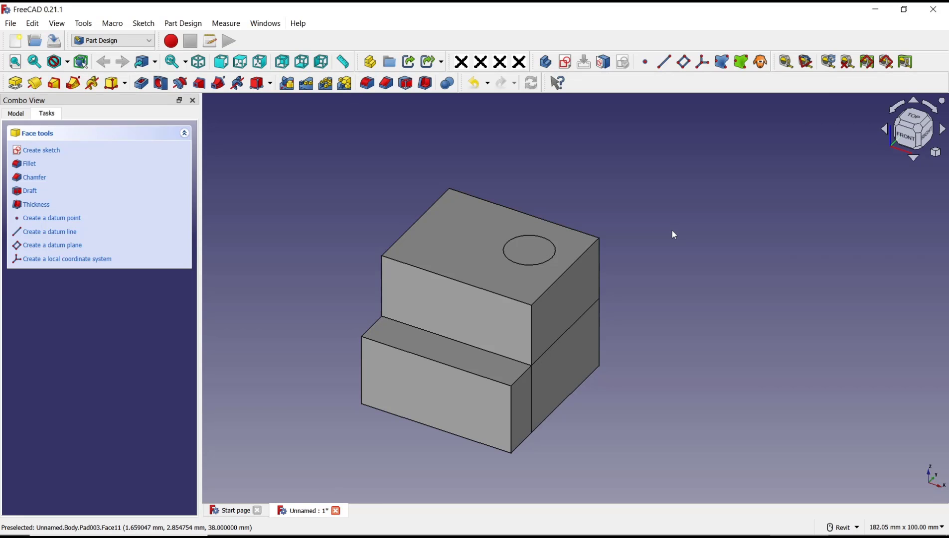
mouse_move(659, 221)
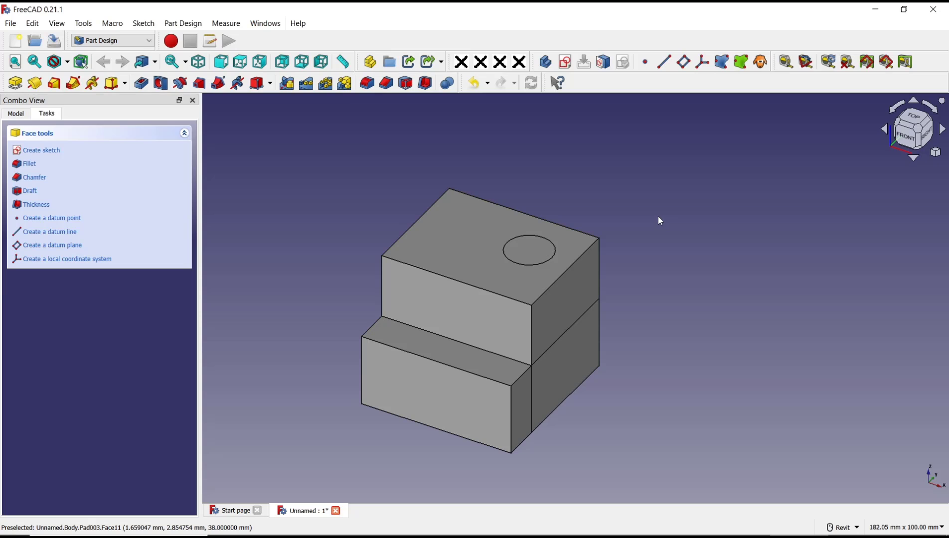